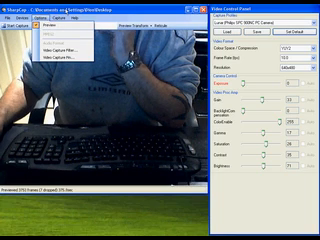
- Show the Options menu listing Preview, Histogram, Auto Format and Video Capture Filter/Pin
{"action": "left_click", "coordinate": [58, 17]}
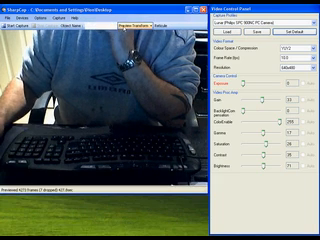
- List the Preview Transform choices: None, Highlight Over Exposed, Image Boost, Focus Score
{"action": "left_click", "coordinate": [150, 24]}
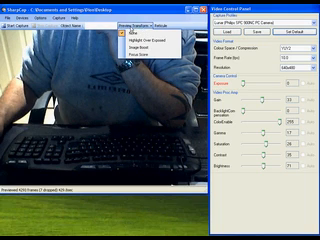